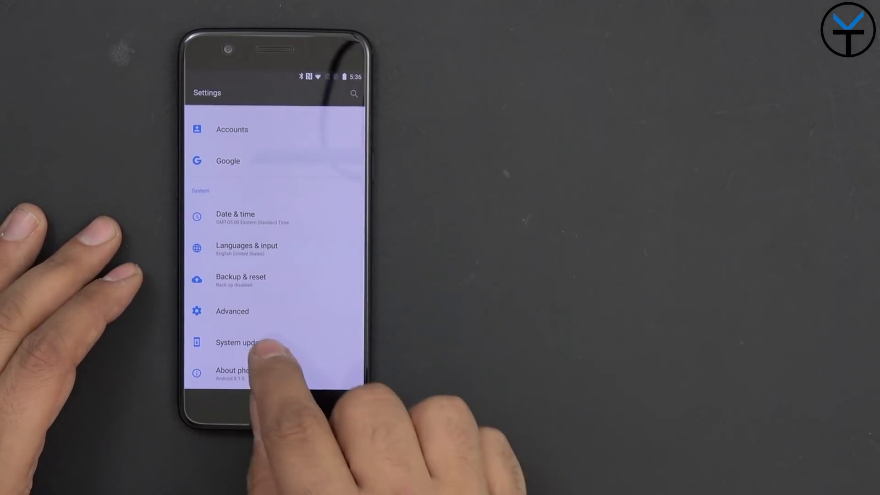
Step: Check for system updates, then show the Local upgrade list with two OnePlus 5 OTA packages
{"action": "left_click", "coordinate": [236, 342]}
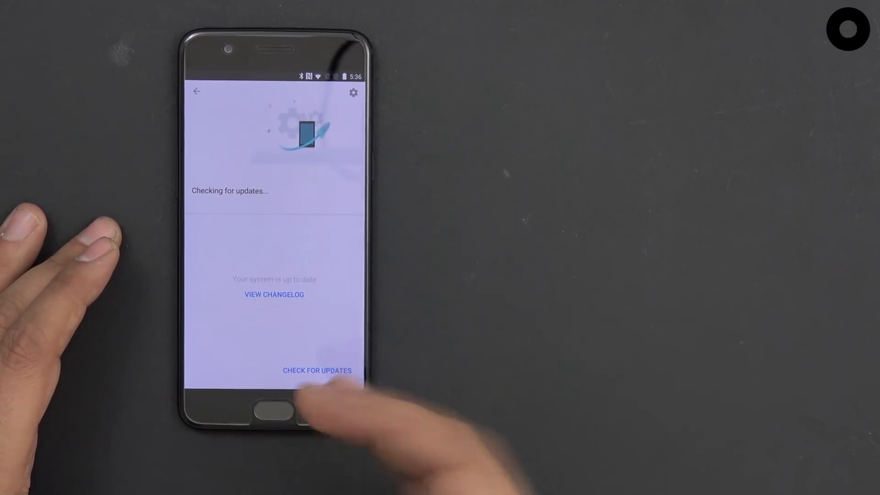
{"action": "left_click", "coordinate": [317, 371]}
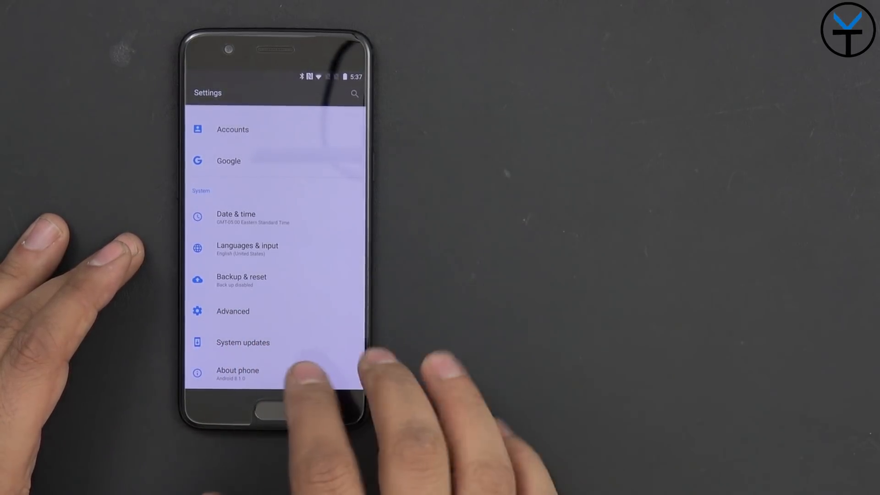
{"action": "left_click", "coordinate": [242, 342]}
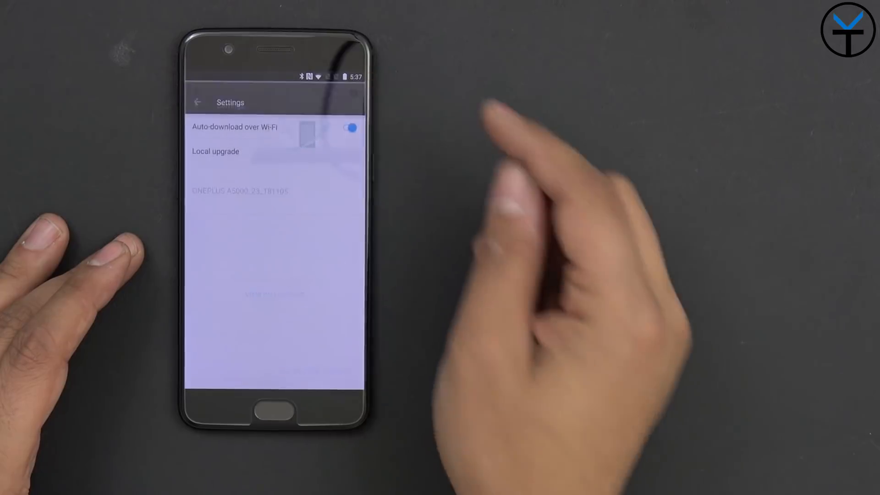
{"action": "left_click", "coordinate": [214, 152]}
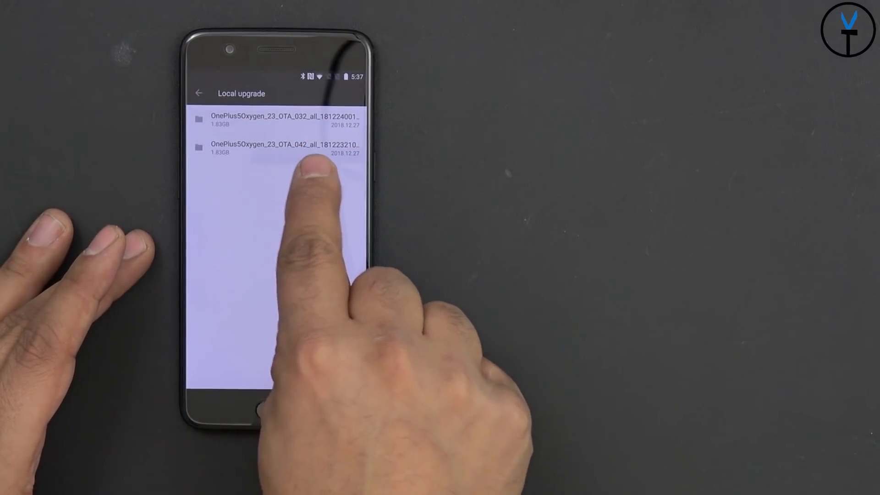
Step: Install the second OnePlus 5 Oxygen OTA package as a local upgrade
{"action": "left_click", "coordinate": [286, 144]}
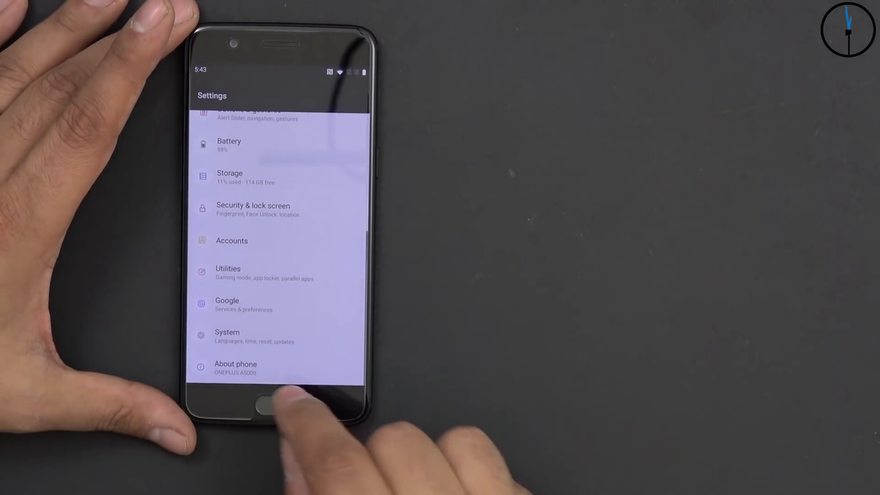
Step: Show the Display page with Night mode, Reading mode and Ambient display
{"action": "left_click", "coordinate": [235, 367]}
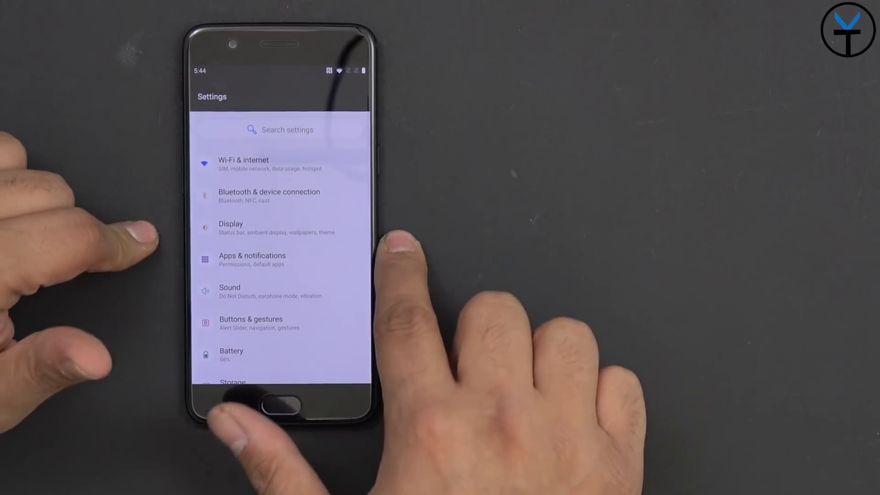
{"action": "left_click", "coordinate": [230, 228]}
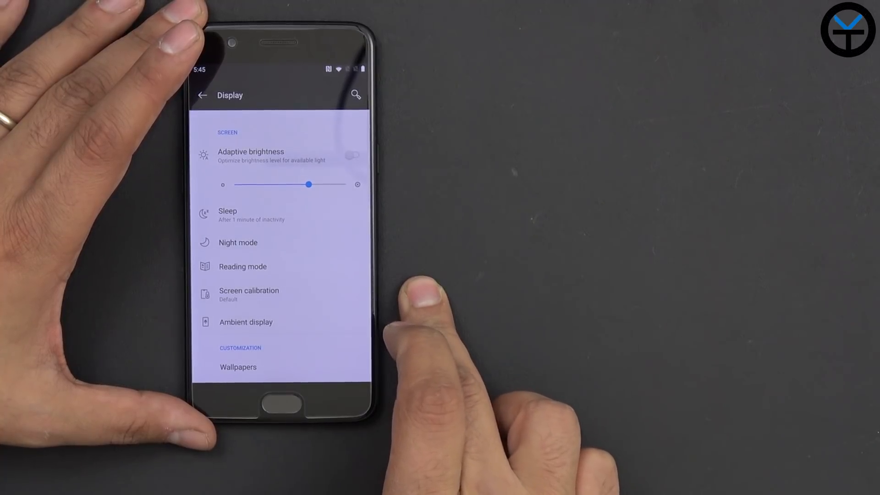
{"action": "left_click", "coordinate": [249, 294]}
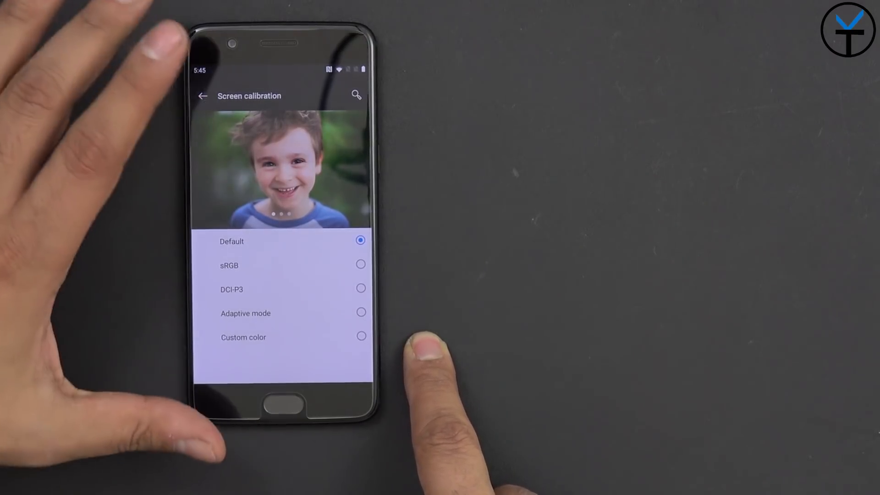
{"action": "left_click", "coordinate": [203, 94]}
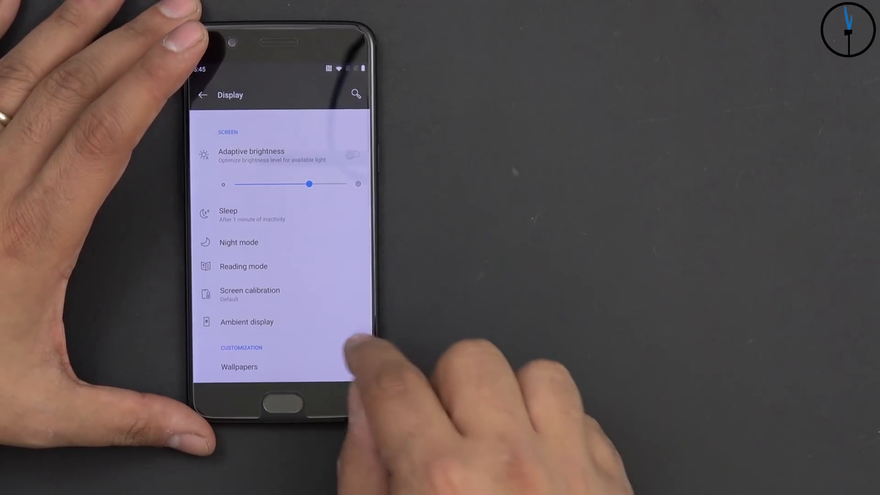
{"action": "left_click", "coordinate": [247, 321]}
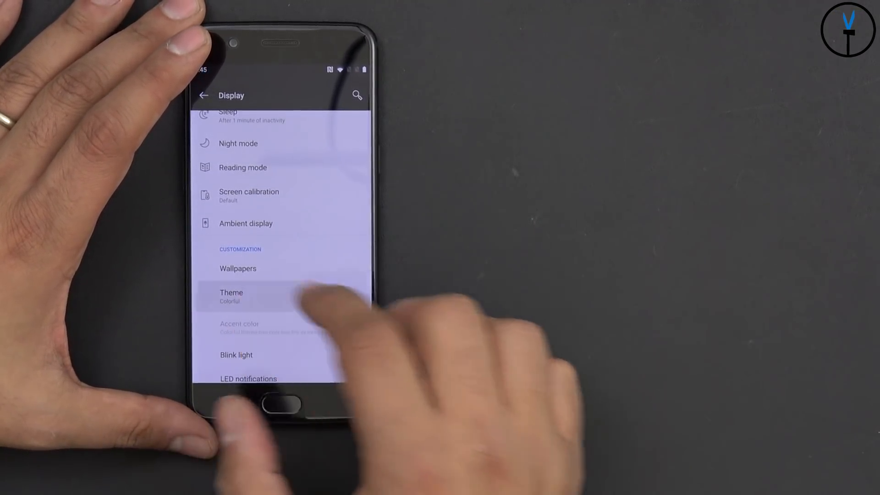
Step: Change the theme to Dark and keep Blue as the accent color
{"action": "left_click", "coordinate": [231, 296]}
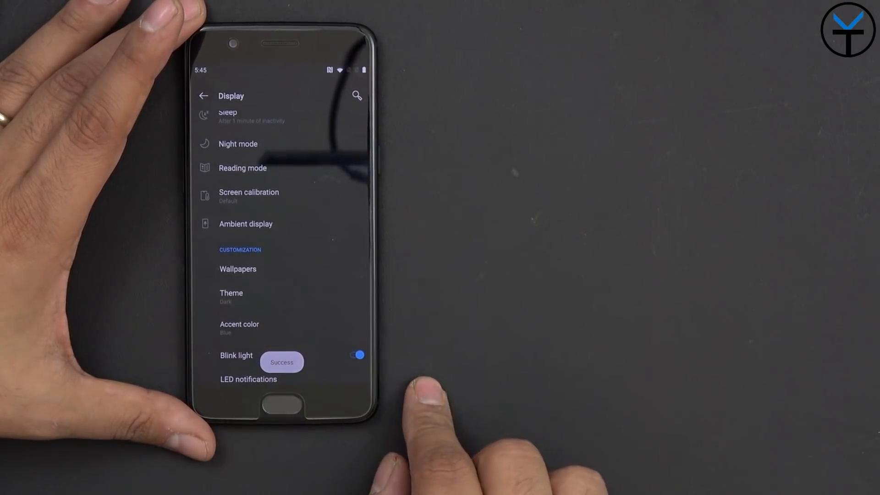
{"action": "left_click", "coordinate": [239, 328]}
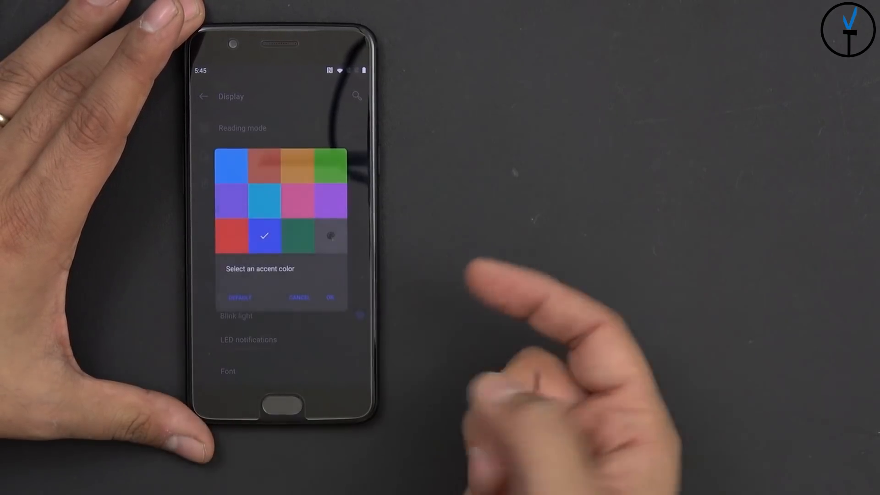
{"action": "left_click", "coordinate": [330, 297]}
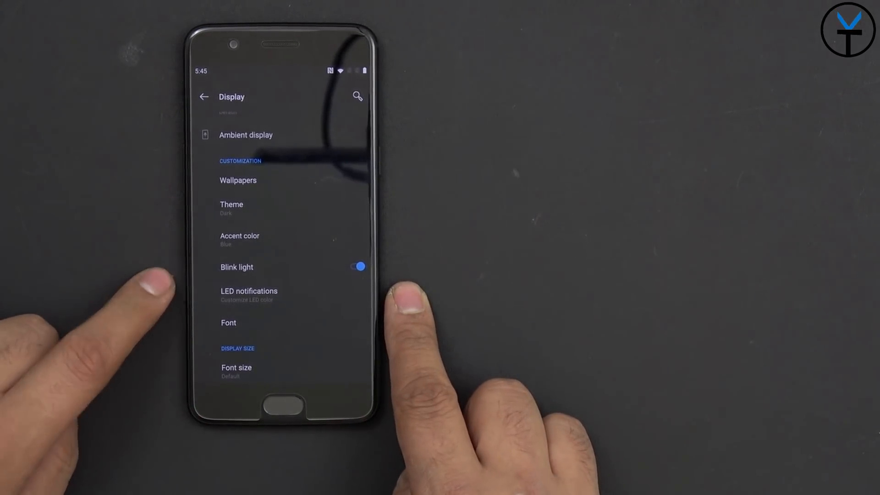
{"action": "scroll", "scroll_direction": "up", "scroll_amount": 3}
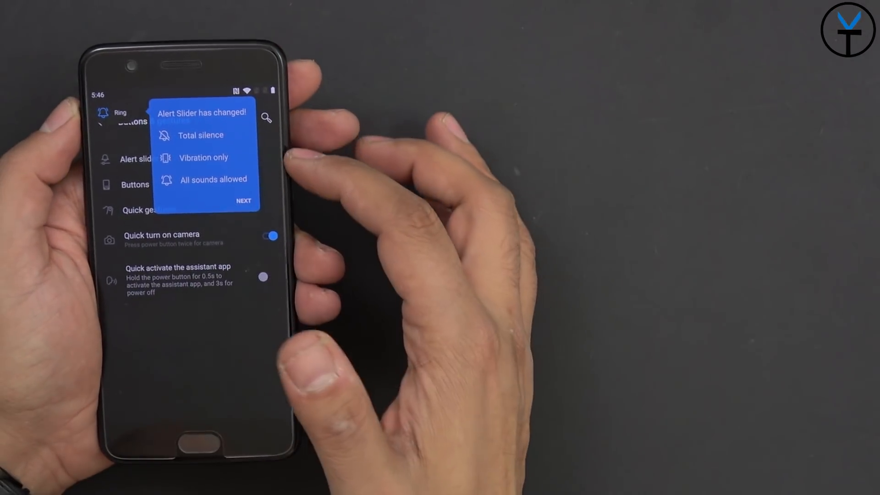
Step: Dismiss the Alert Slider and Do Not Disturb tips before the Buttons page
{"action": "left_click", "coordinate": [244, 201]}
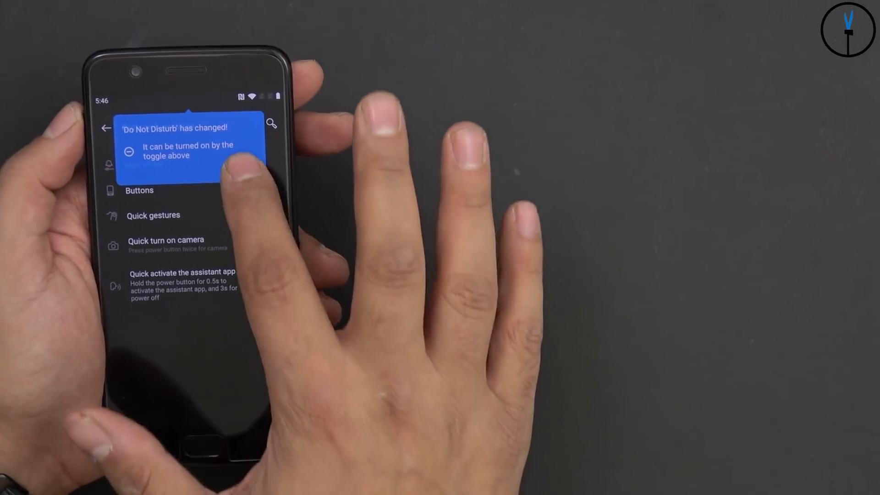
{"action": "left_click", "coordinate": [139, 190]}
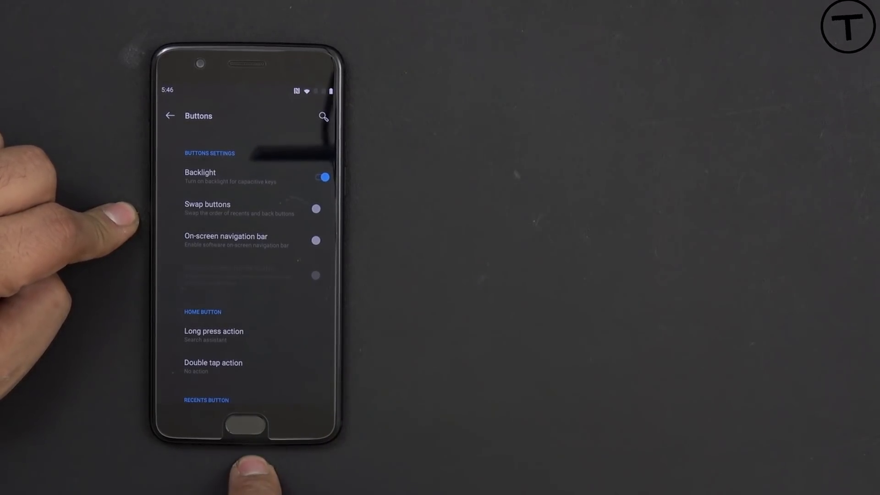
Step: View the Quick gestures page with system and screen-off gestures, then return to Settings
{"action": "scroll", "scroll_direction": "down", "scroll_amount": 3}
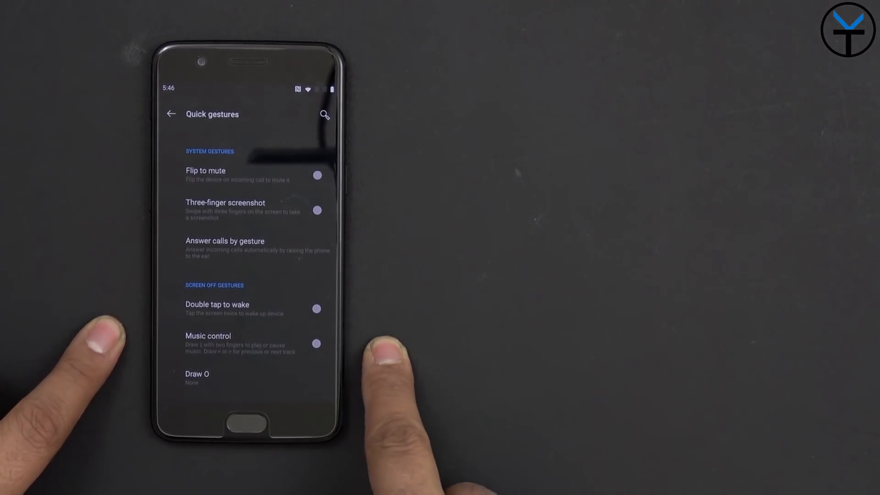
{"action": "left_click", "coordinate": [171, 114]}
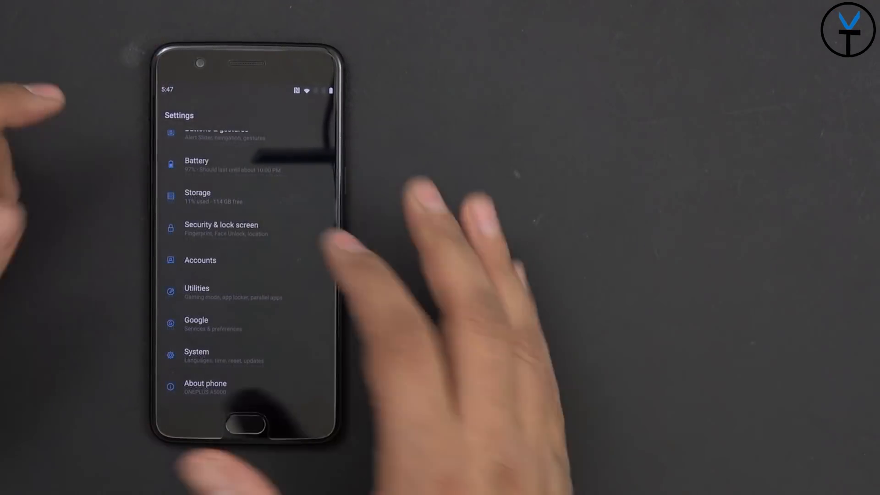
{"action": "left_click", "coordinate": [197, 196]}
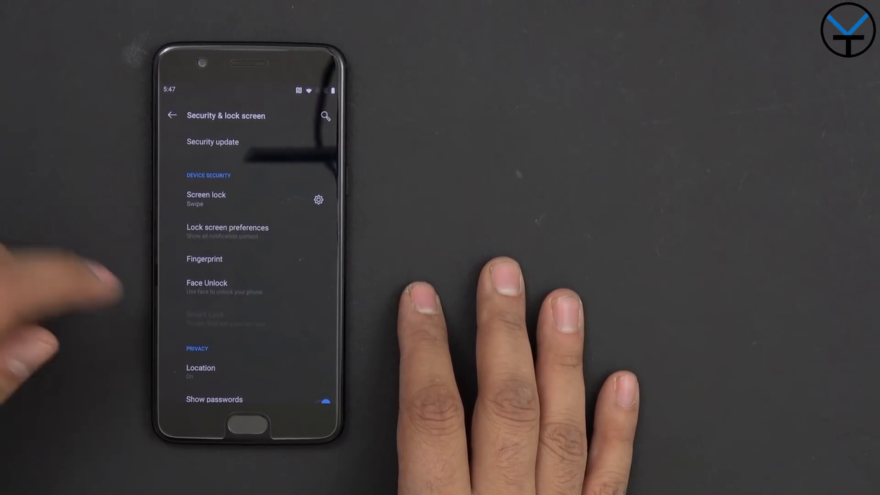
{"action": "scroll", "scroll_direction": "down", "scroll_amount": 3}
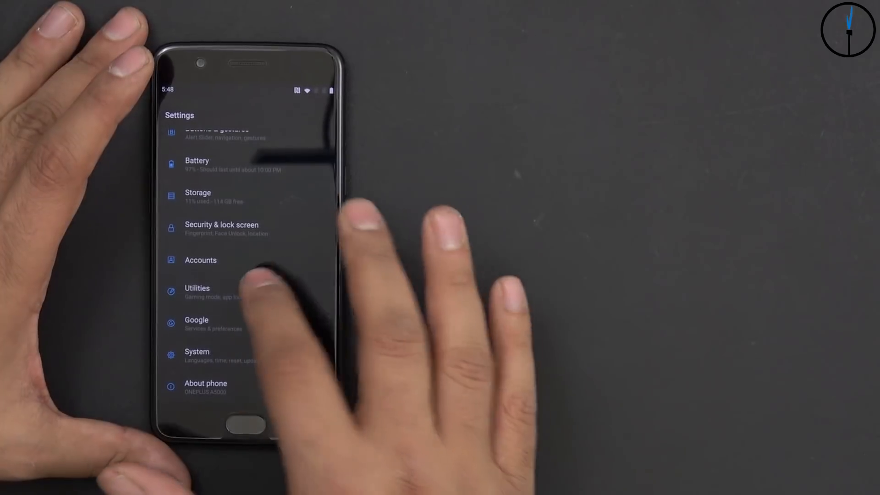
Step: View the System page with accessibility, language, backup and reset, then reach camera settings
{"action": "left_click", "coordinate": [197, 292]}
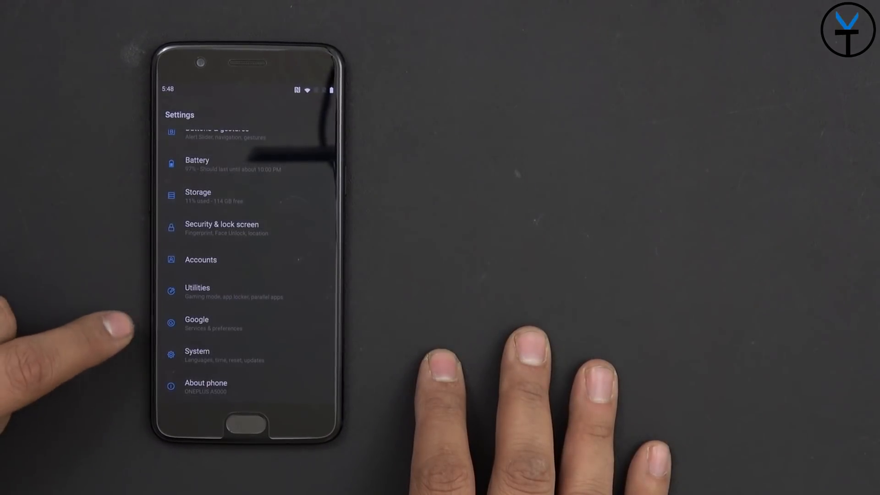
{"action": "left_click", "coordinate": [197, 356]}
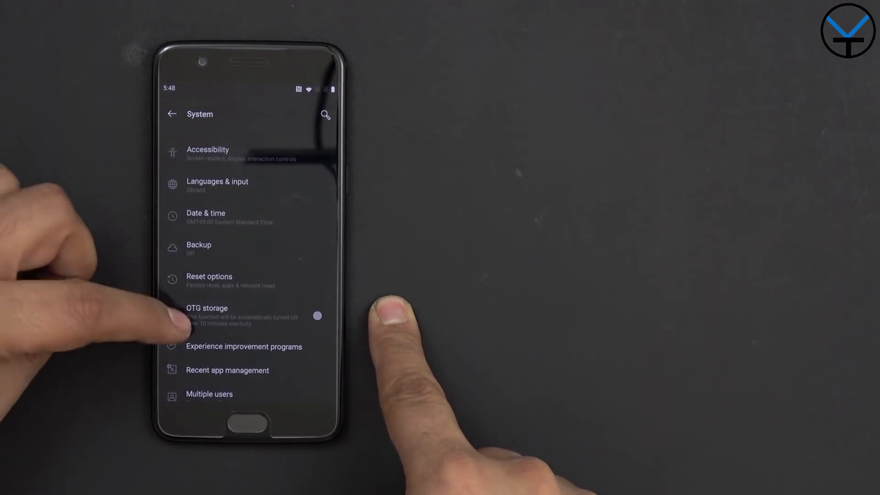
{"action": "scroll", "scroll_direction": "up", "scroll_amount": 3}
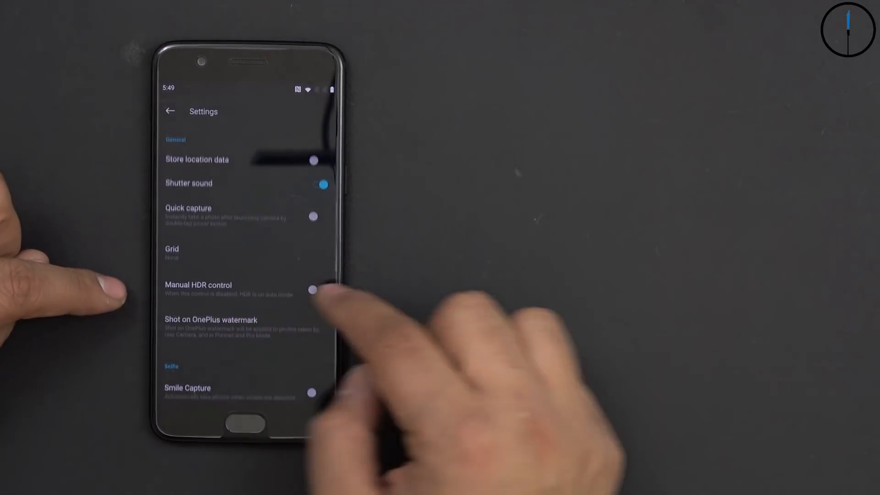
Step: Scroll through the remaining camera settings before the mode grid
{"action": "scroll", "scroll_direction": "up", "scroll_amount": 3}
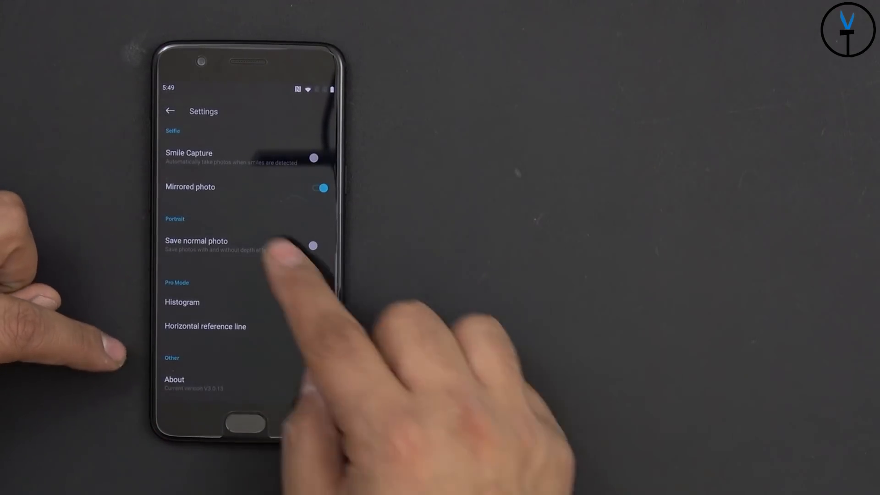
{"action": "scroll", "scroll_direction": "down", "scroll_amount": 3}
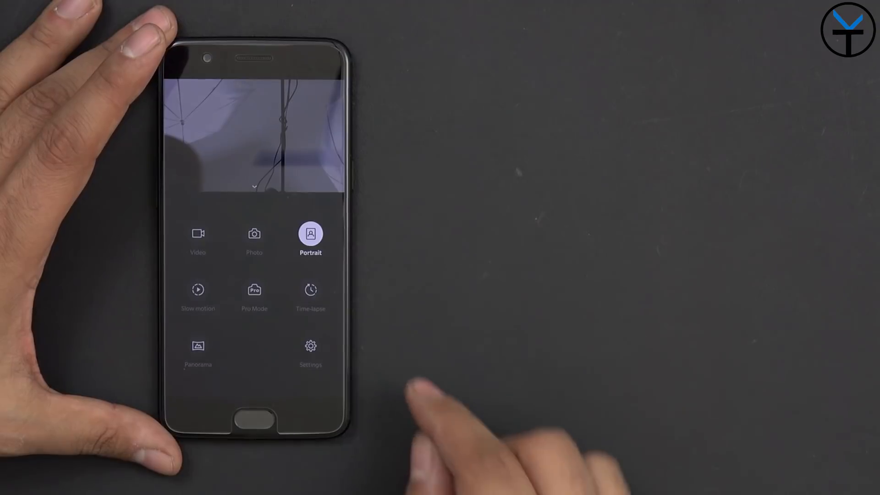
{"action": "mouse_move", "coordinate": [387, 314]}
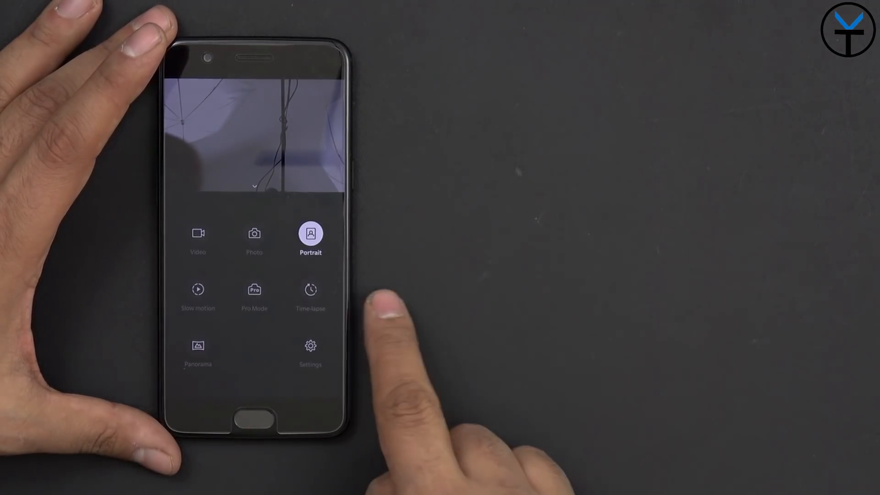